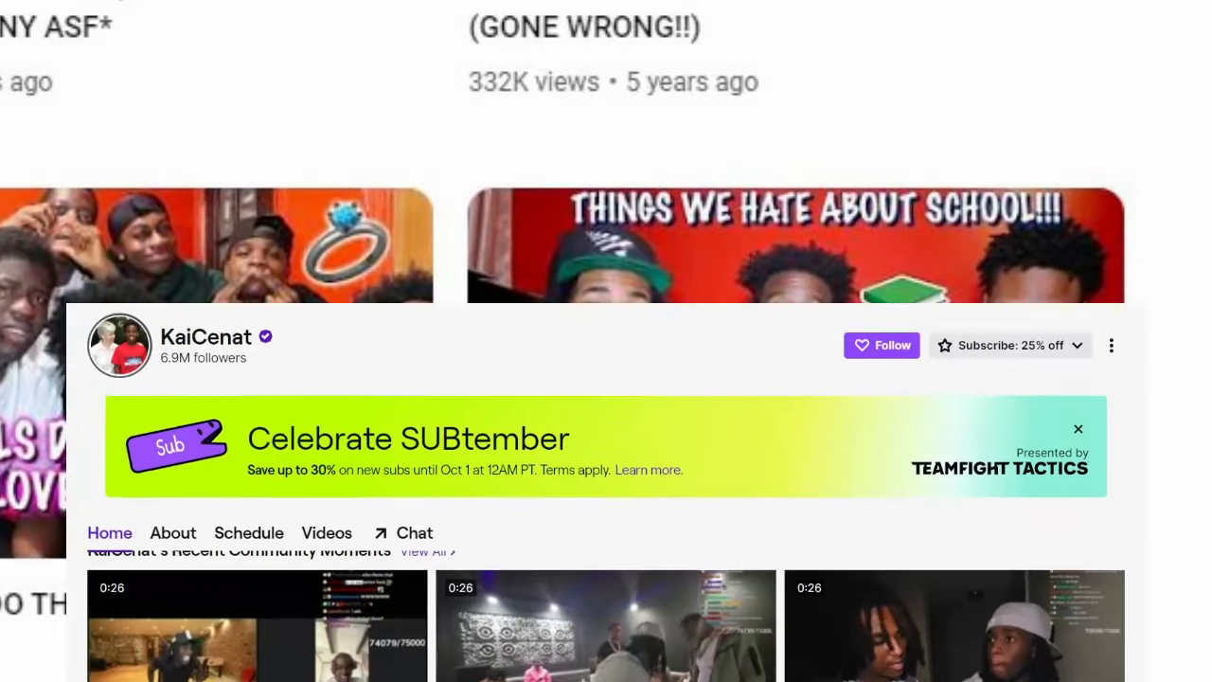
{"action": "scroll", "scroll_direction": "down", "scroll_amount": 3}
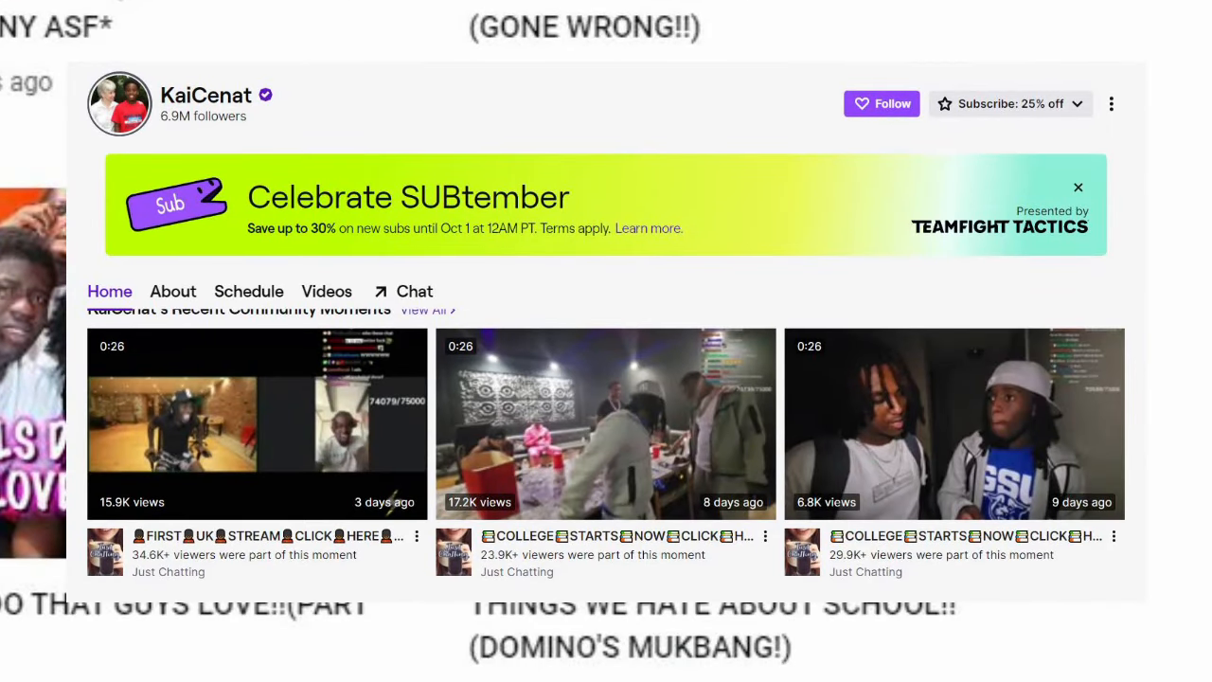